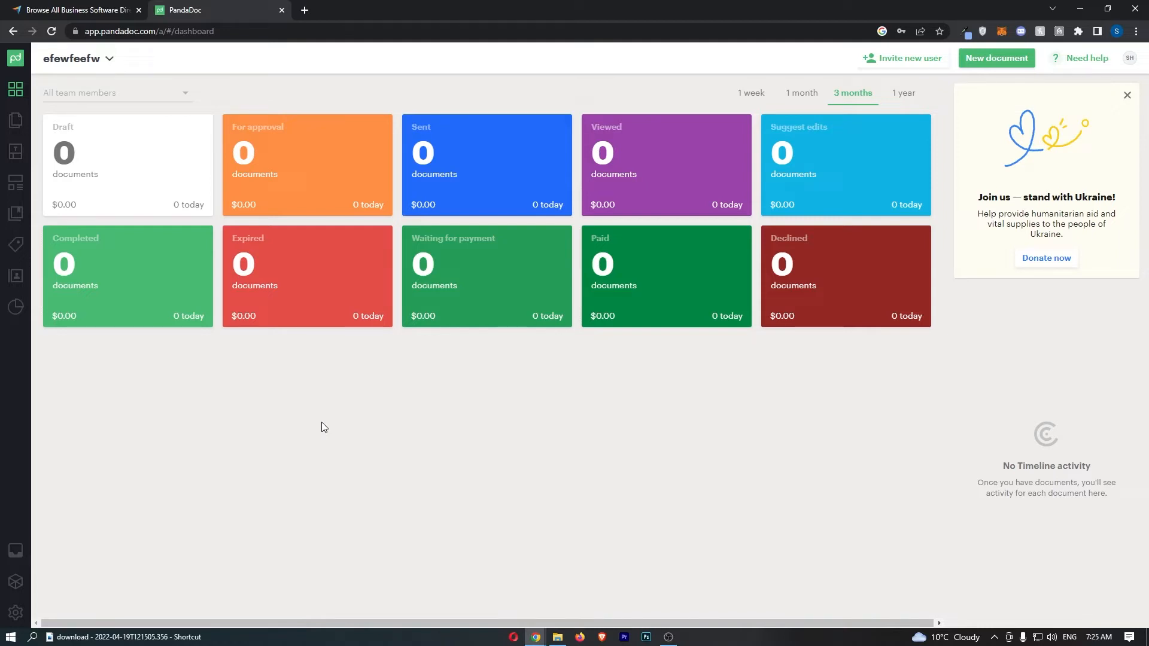
pyautogui.moveTo(751, 245)
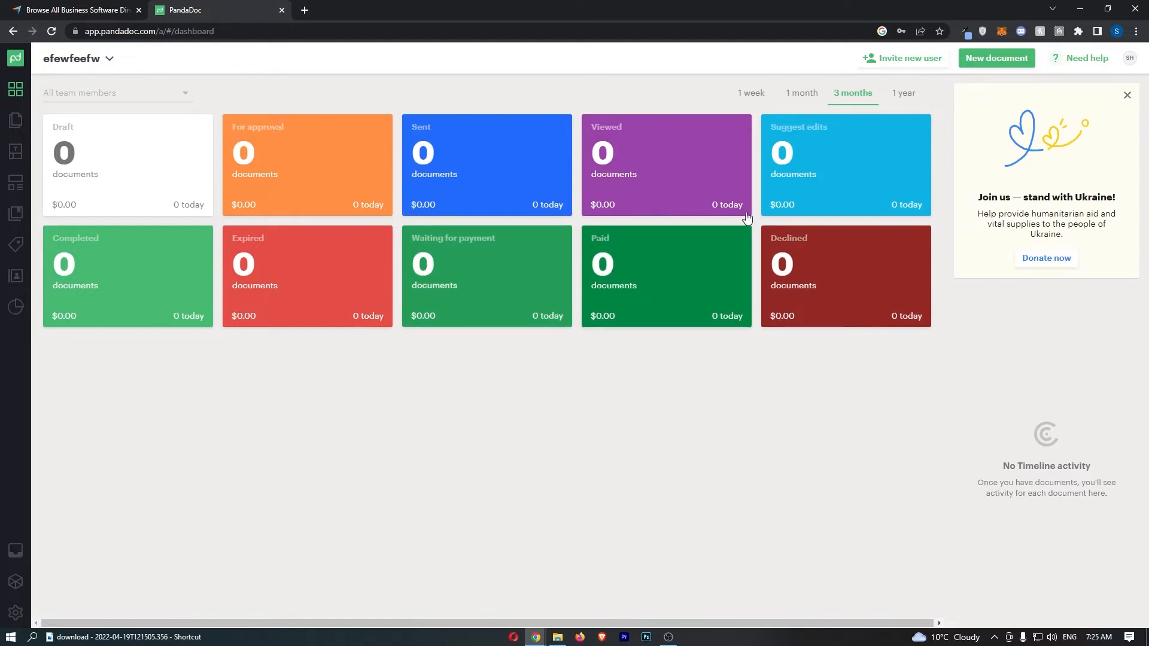
pyautogui.moveTo(36, 81)
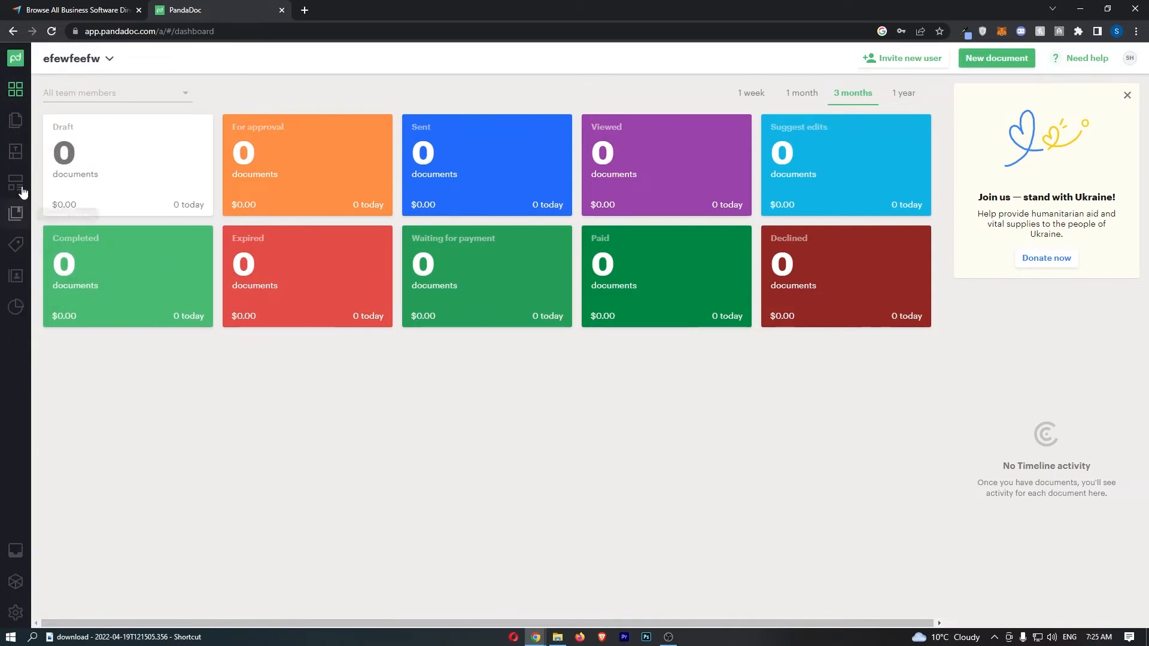
pyautogui.moveTo(15, 613)
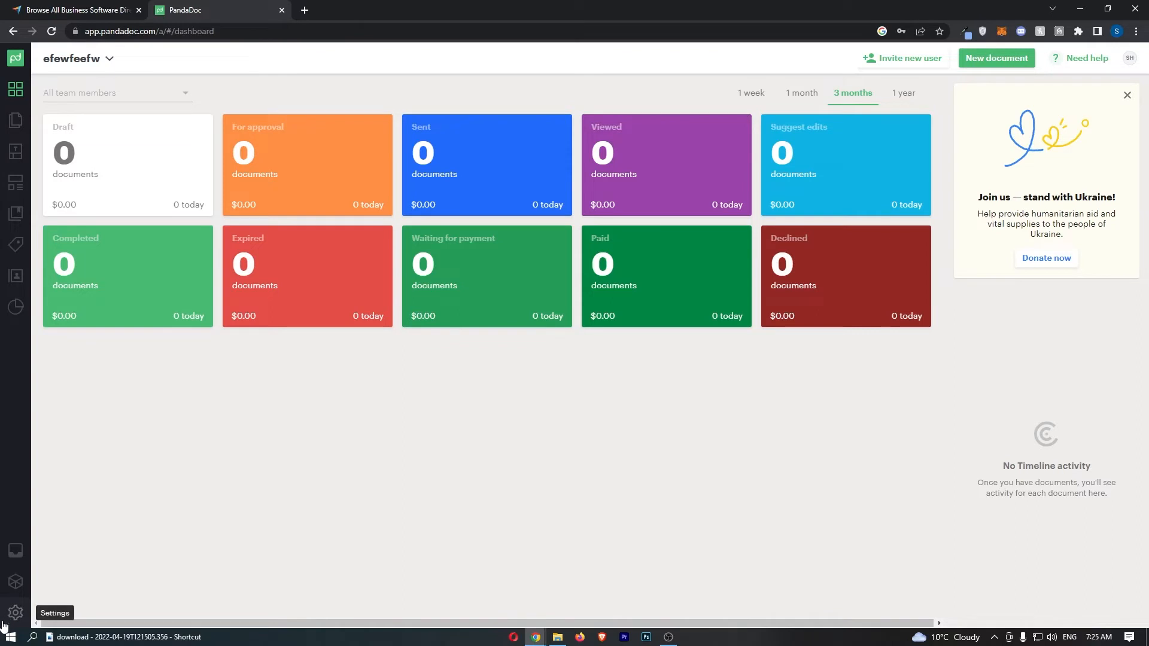
# Open PandaDoc settings from the sidebar gear to reach the personal profile page.
pyautogui.click(14, 613)
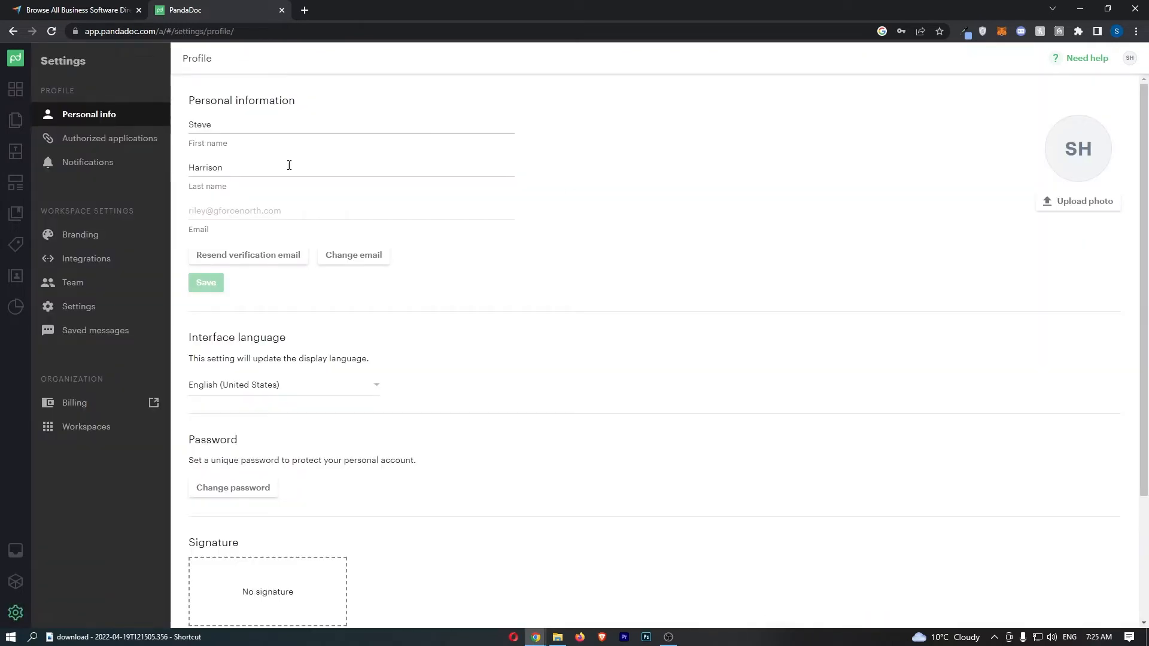
pyautogui.moveTo(509, 110)
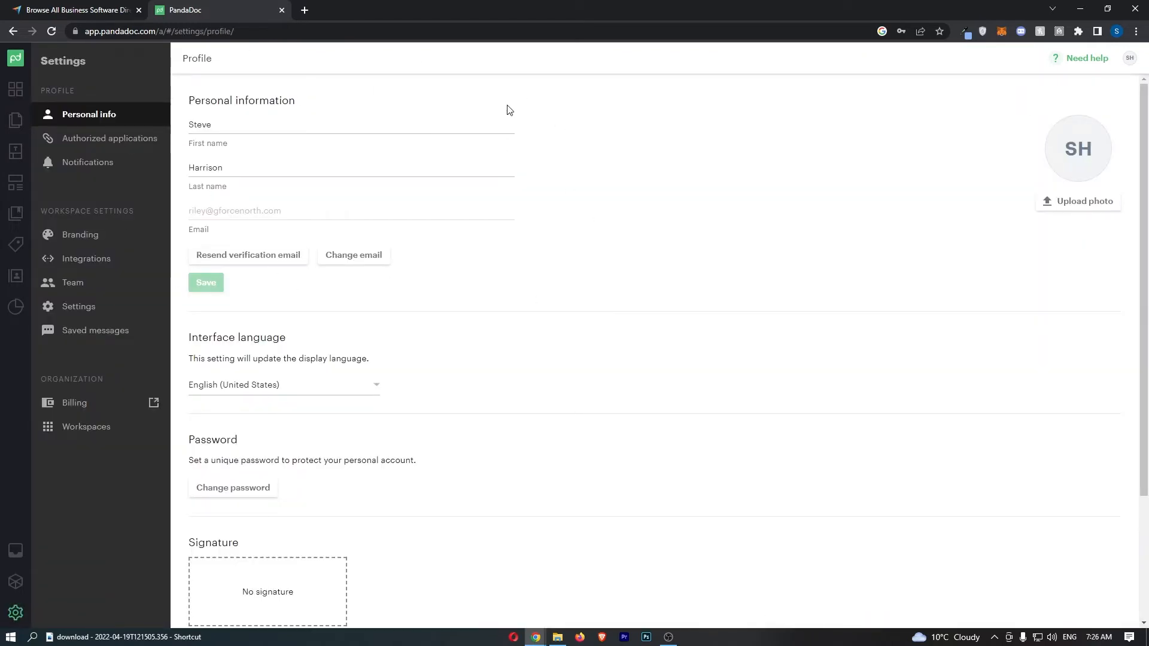
pyautogui.moveTo(85, 258)
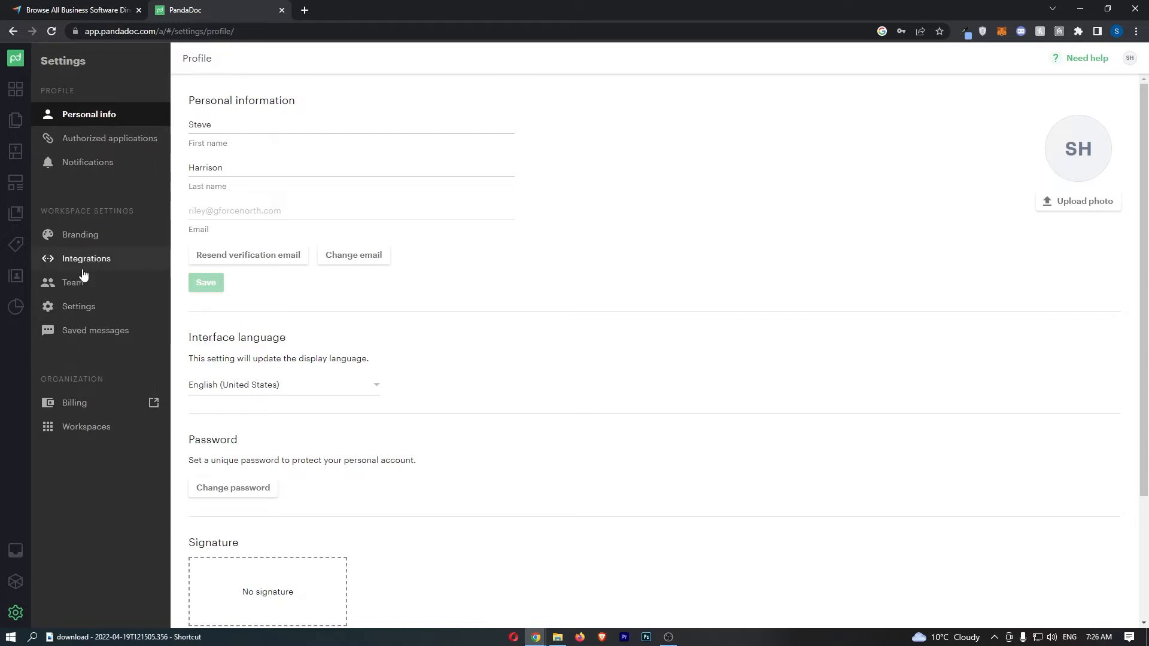
# Open Integrations settings and scroll to the Payment gateways section showing Stripe.
pyautogui.click(86, 258)
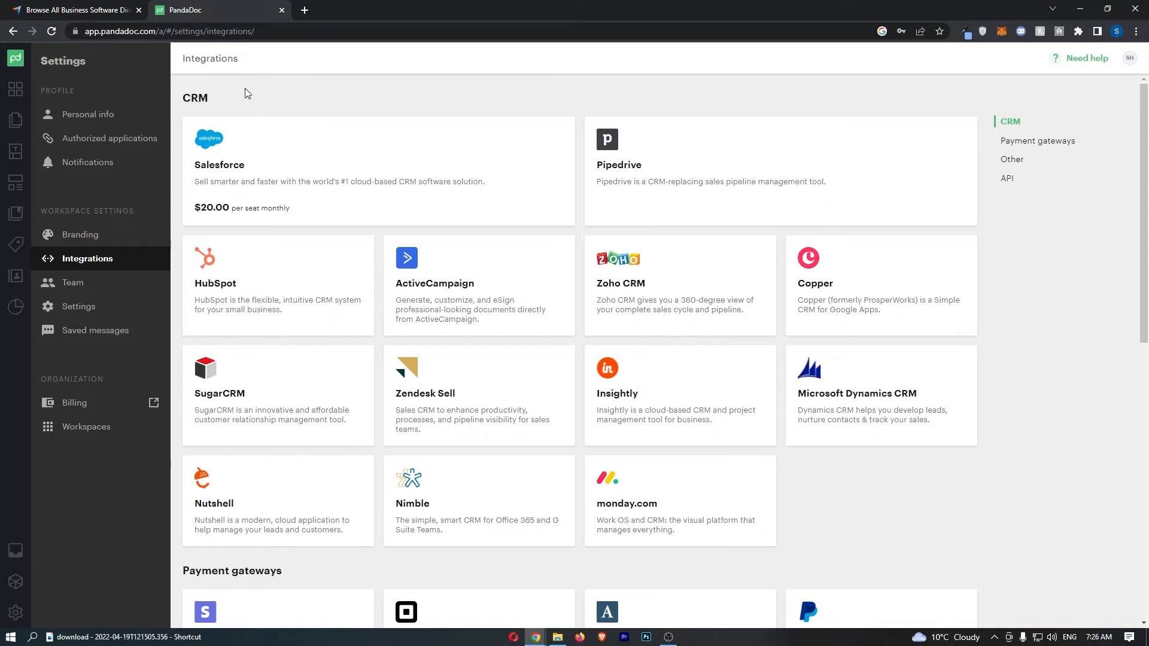
pyautogui.moveTo(335, 183)
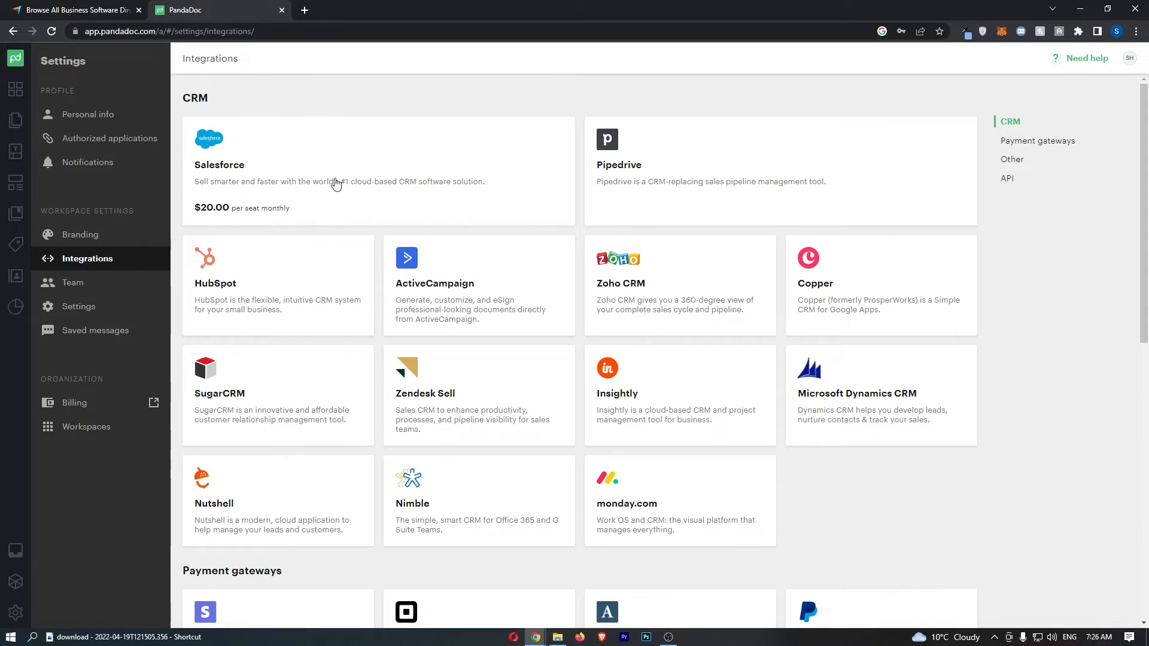
pyautogui.click(1037, 140)
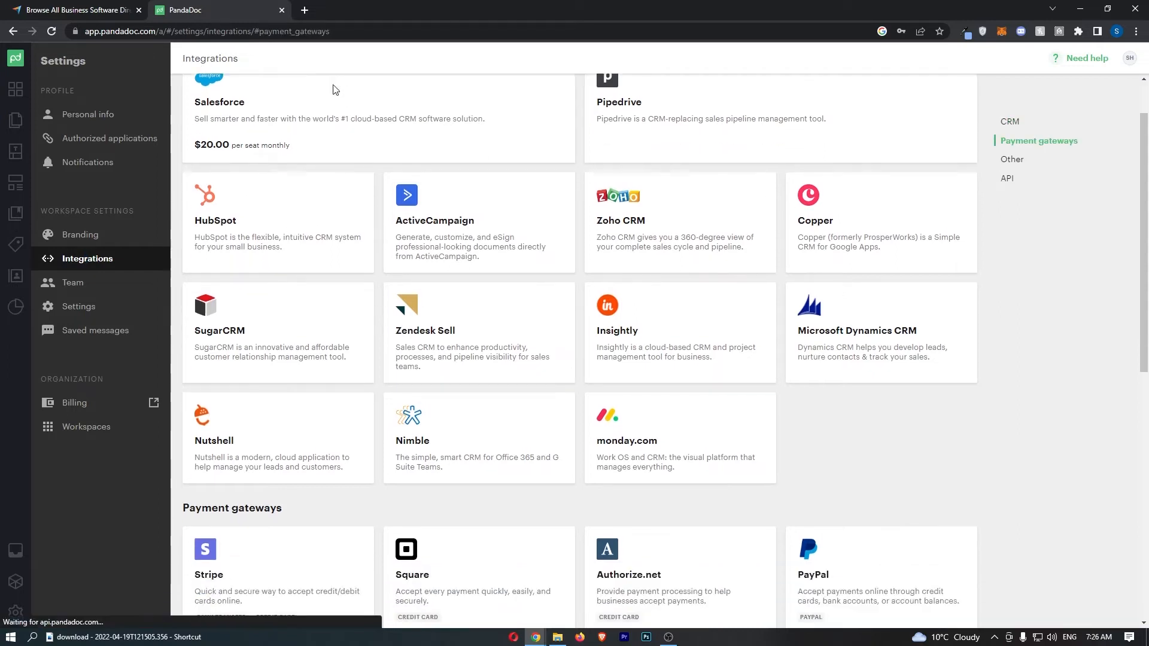
pyautogui.click(1012, 159)
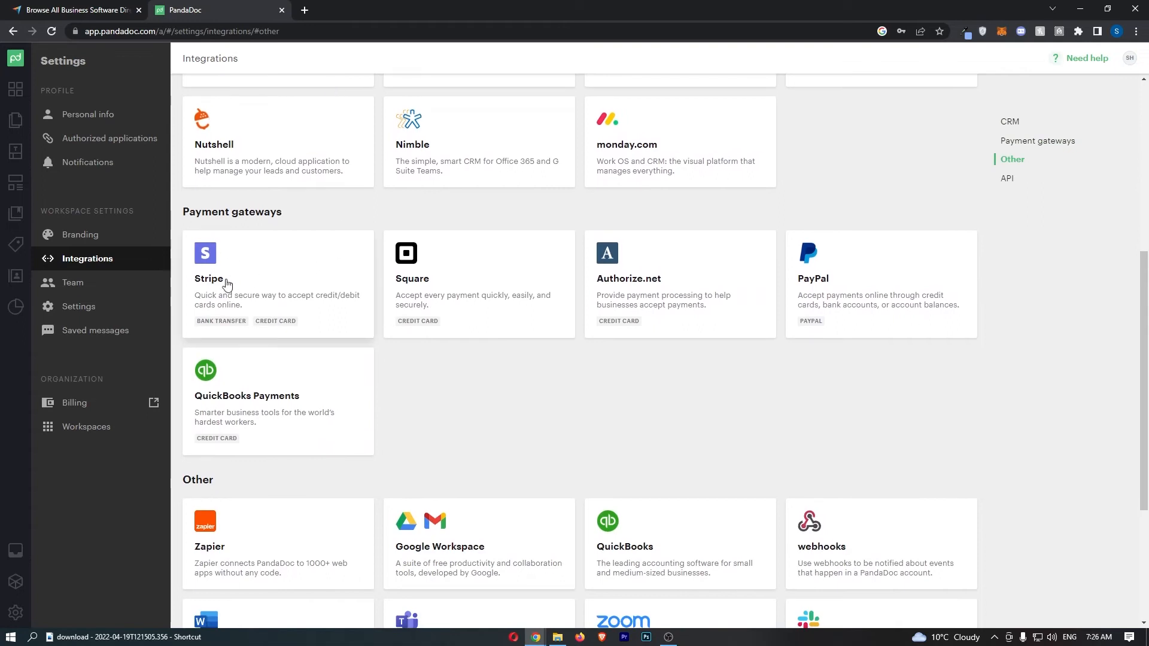
# Open the Stripe integration card and choose Connect to launch the Stripe sign-in window.
pyautogui.click(209, 278)
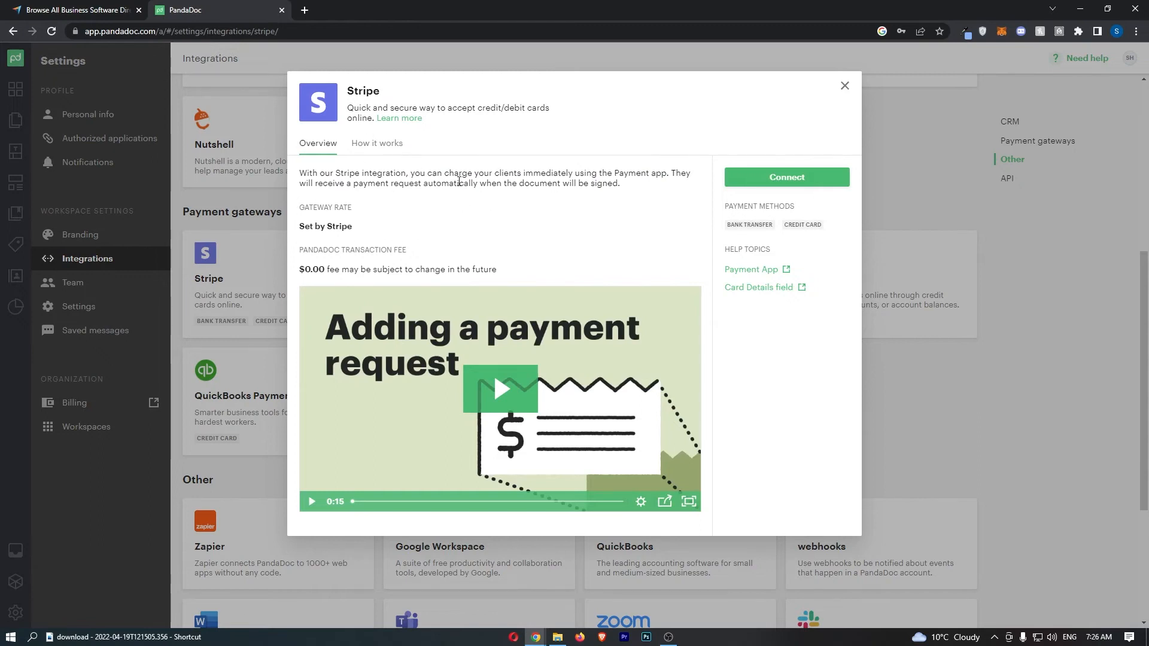
pyautogui.moveTo(796, 187)
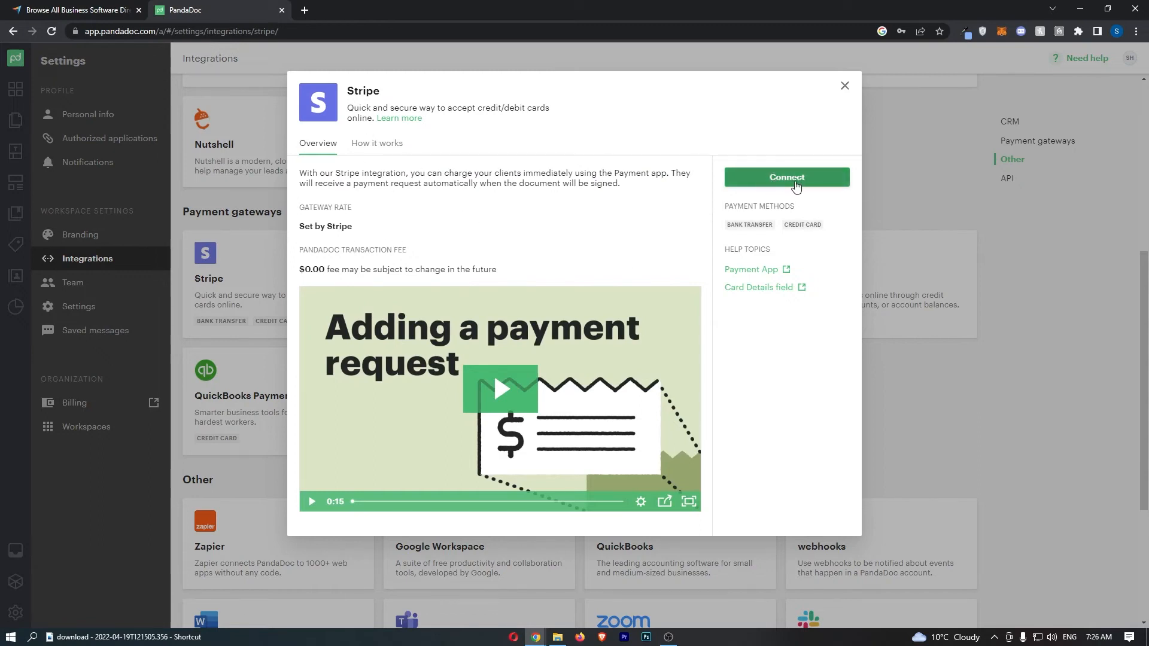
pyautogui.click(786, 176)
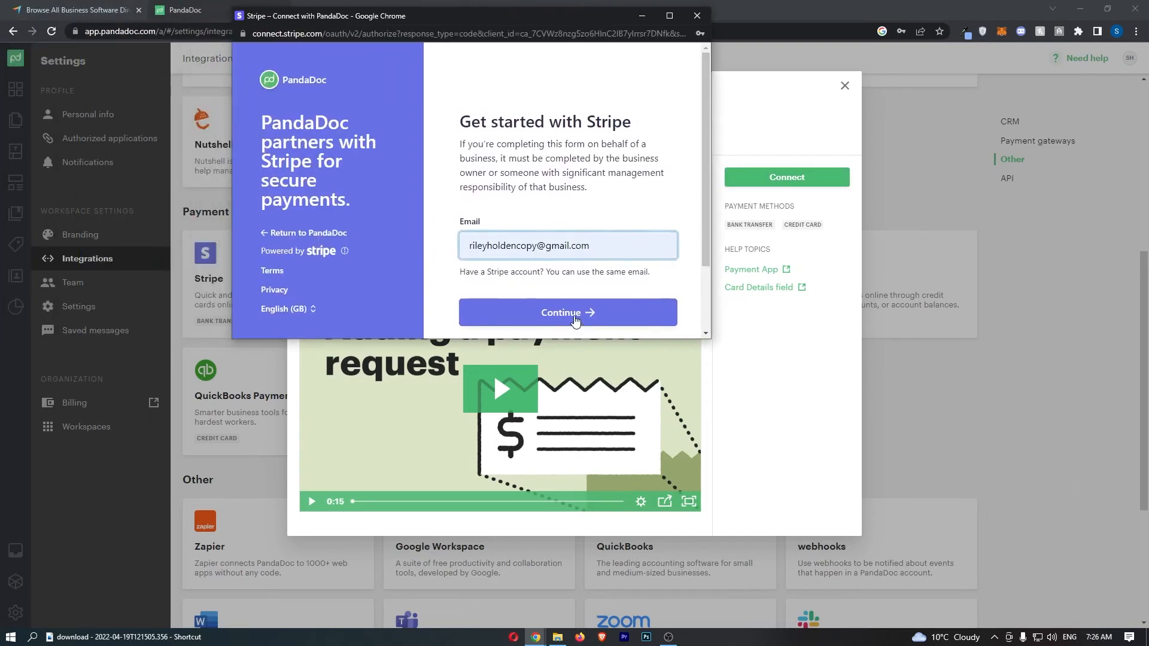
# Sign in to Stripe with the prefilled email and password.
pyautogui.click(567, 312)
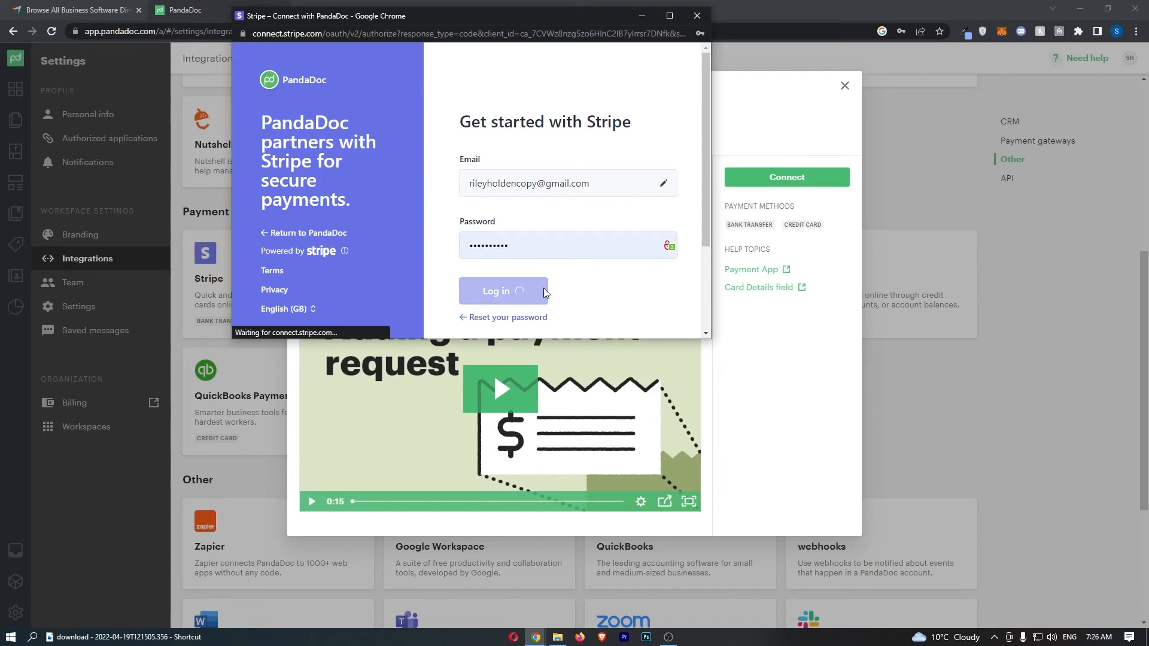
pyautogui.click(502, 290)
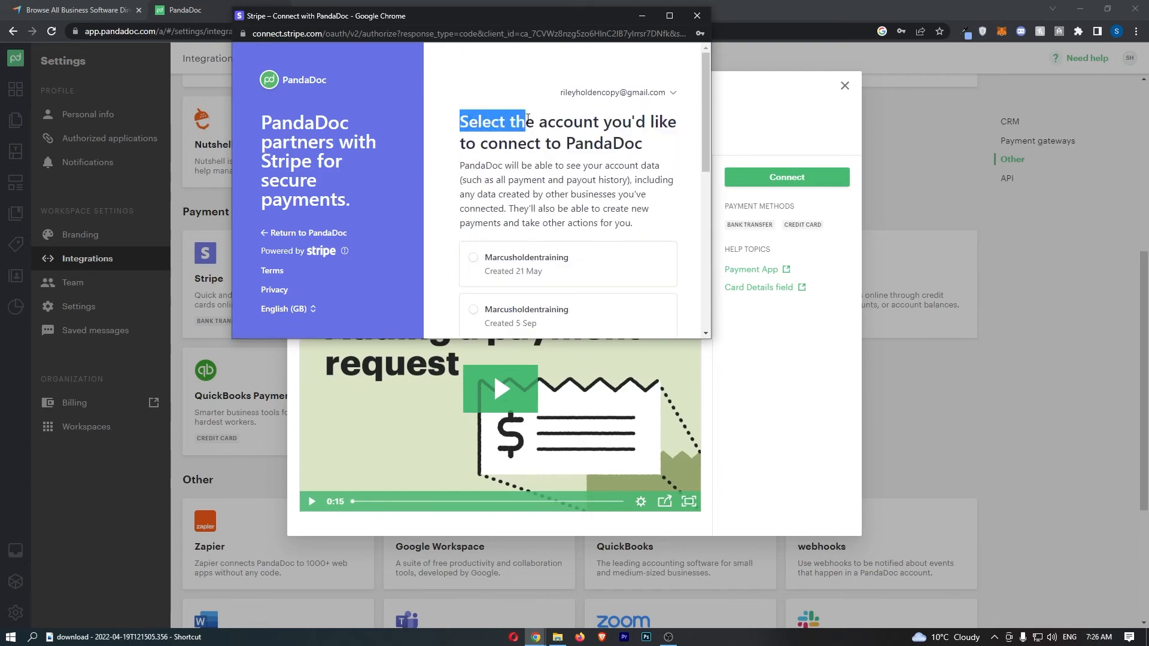
pyautogui.scroll(-3)
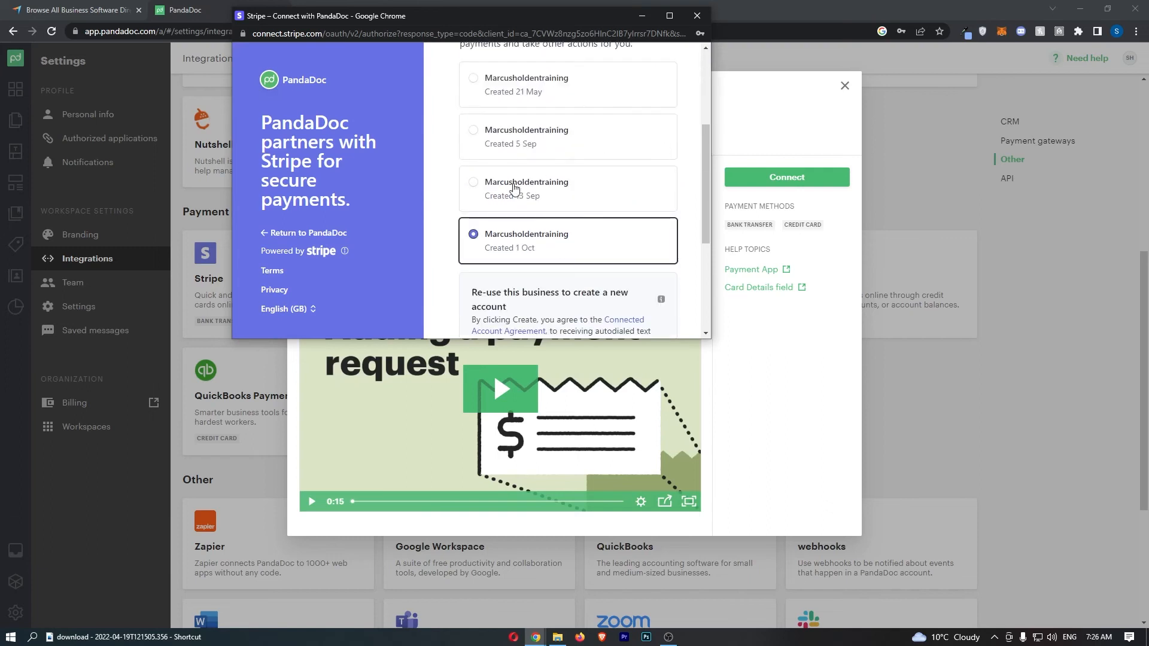
pyautogui.scroll(-3)
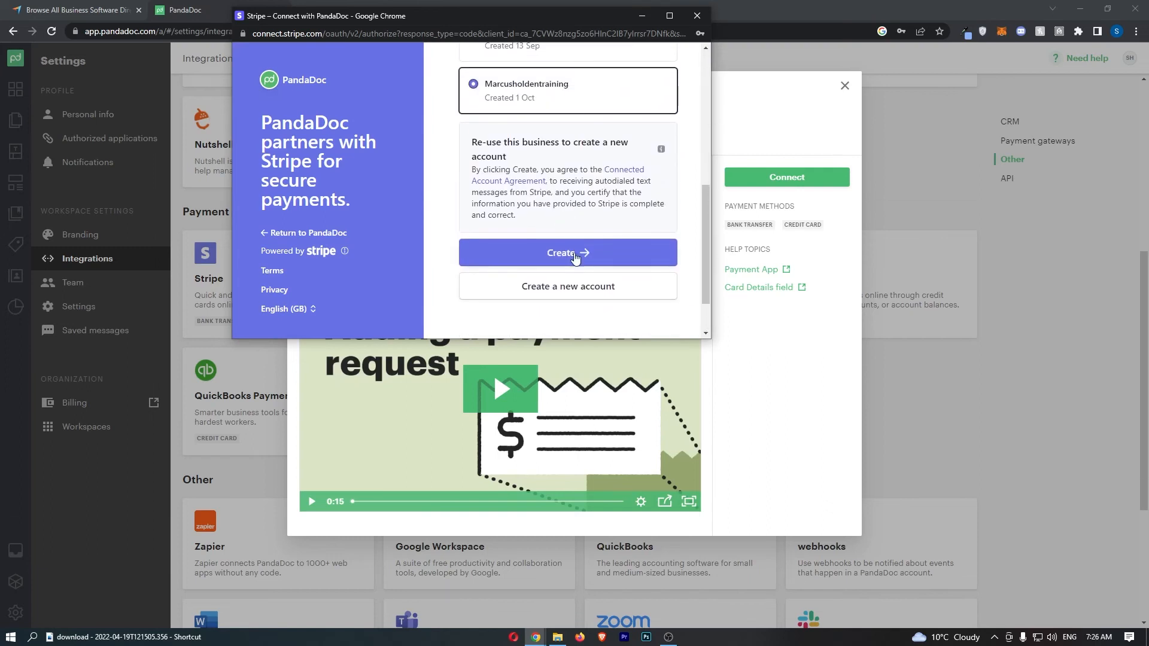
# Create the connection from the chosen business account and log in to PandaDoc to authorise.
pyautogui.click(568, 252)
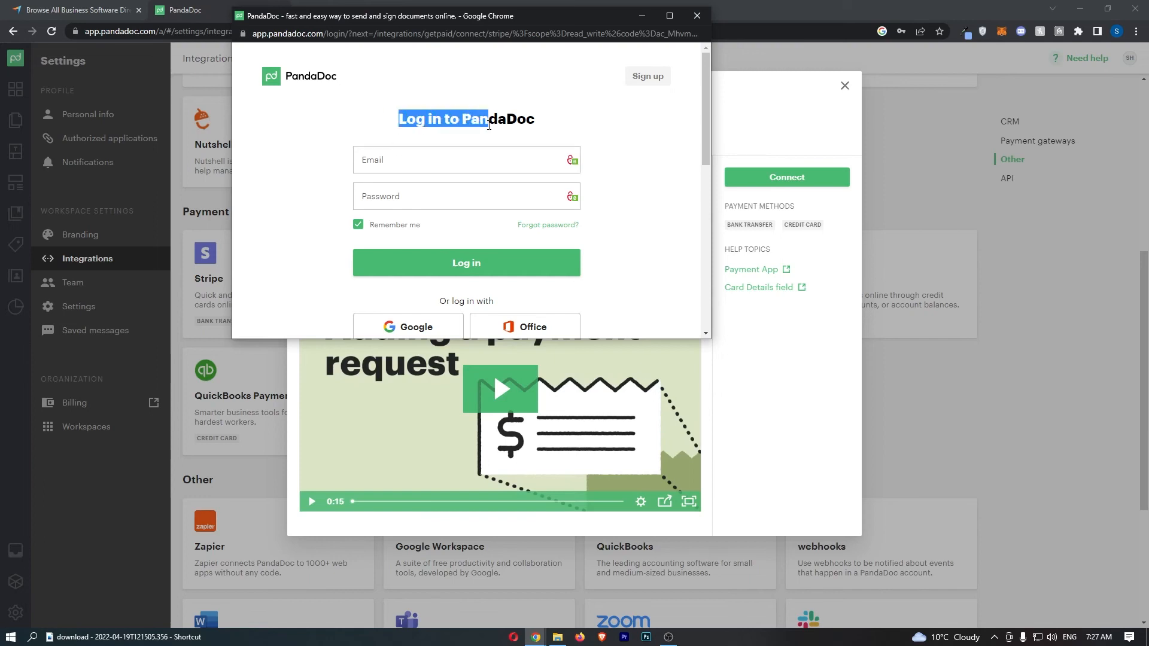
pyautogui.click(466, 262)
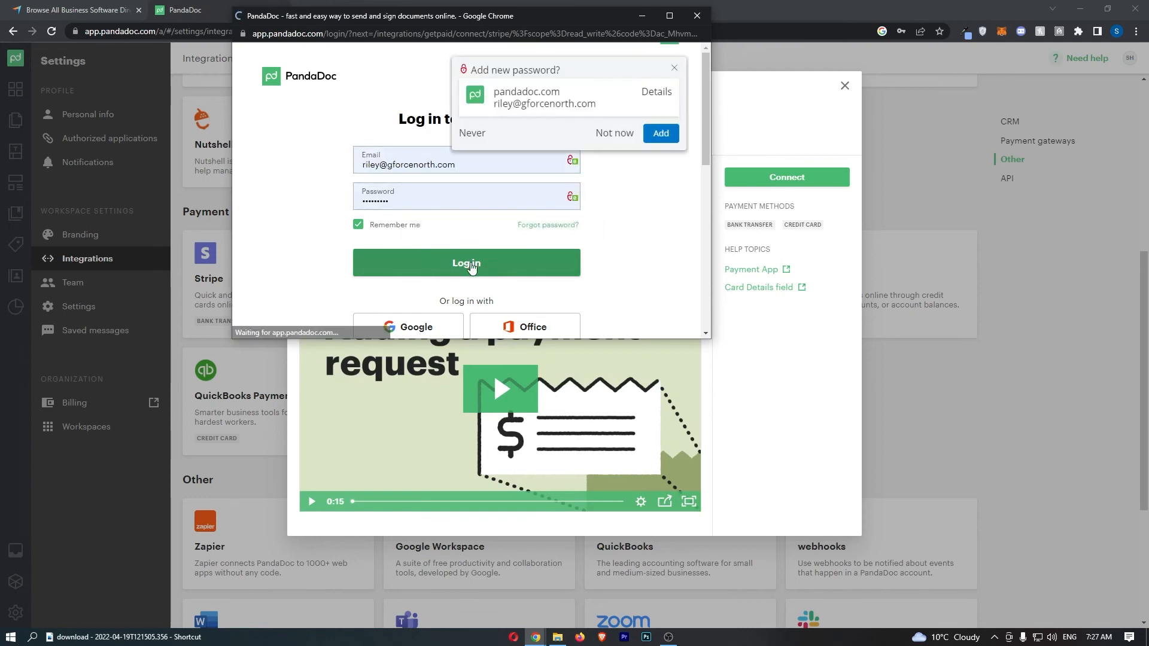
# Dismiss the Stripe success message and close the integration details, leaving Stripe checked.
pyautogui.click(466, 262)
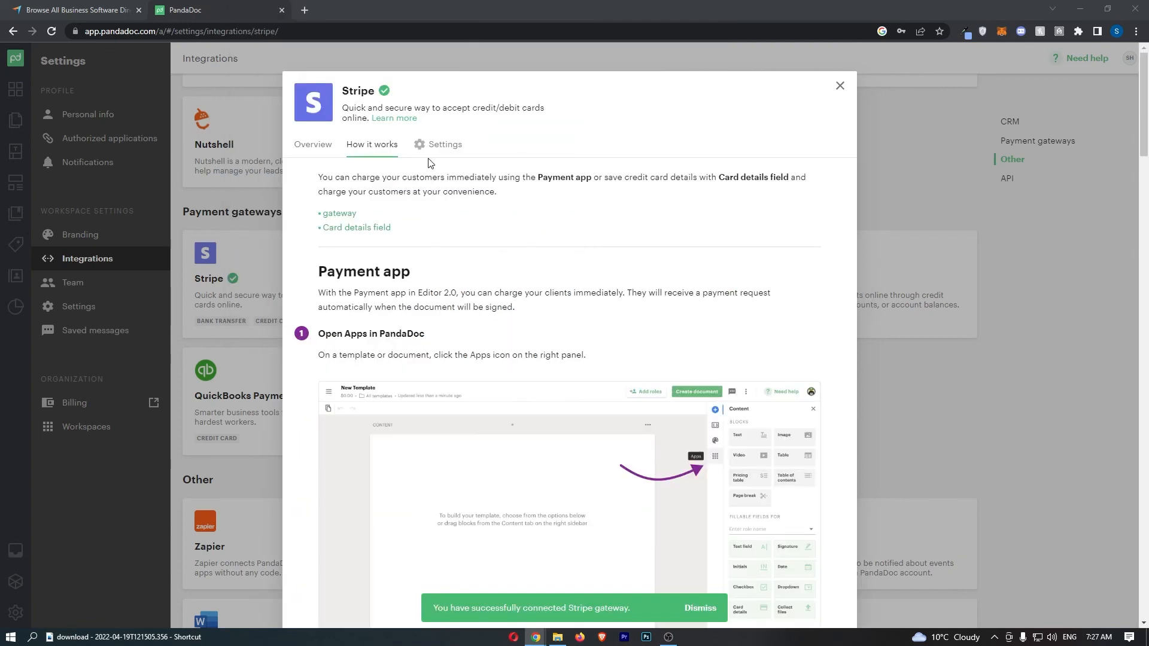
pyautogui.moveTo(549, 544)
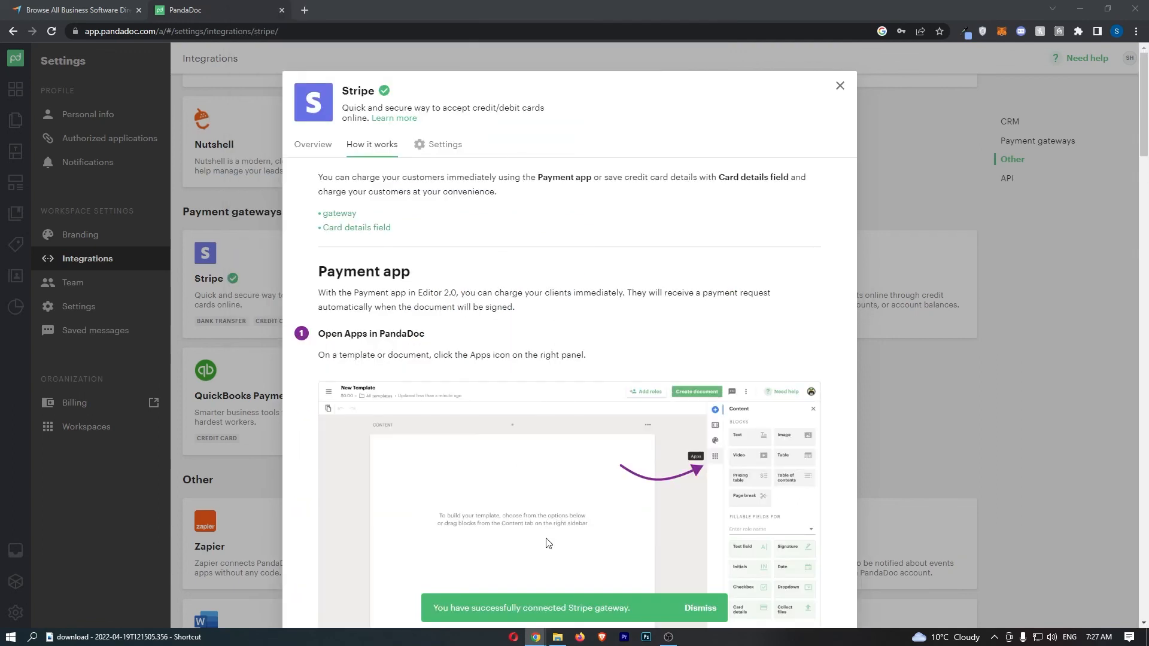
pyautogui.click(699, 607)
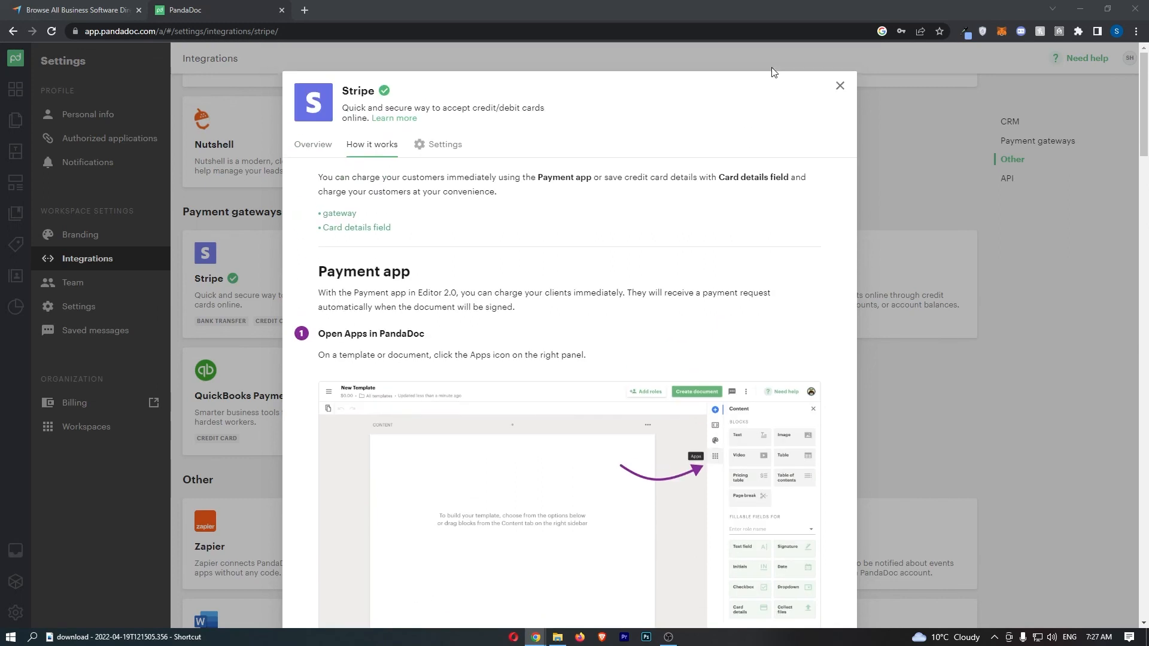
pyautogui.click(839, 85)
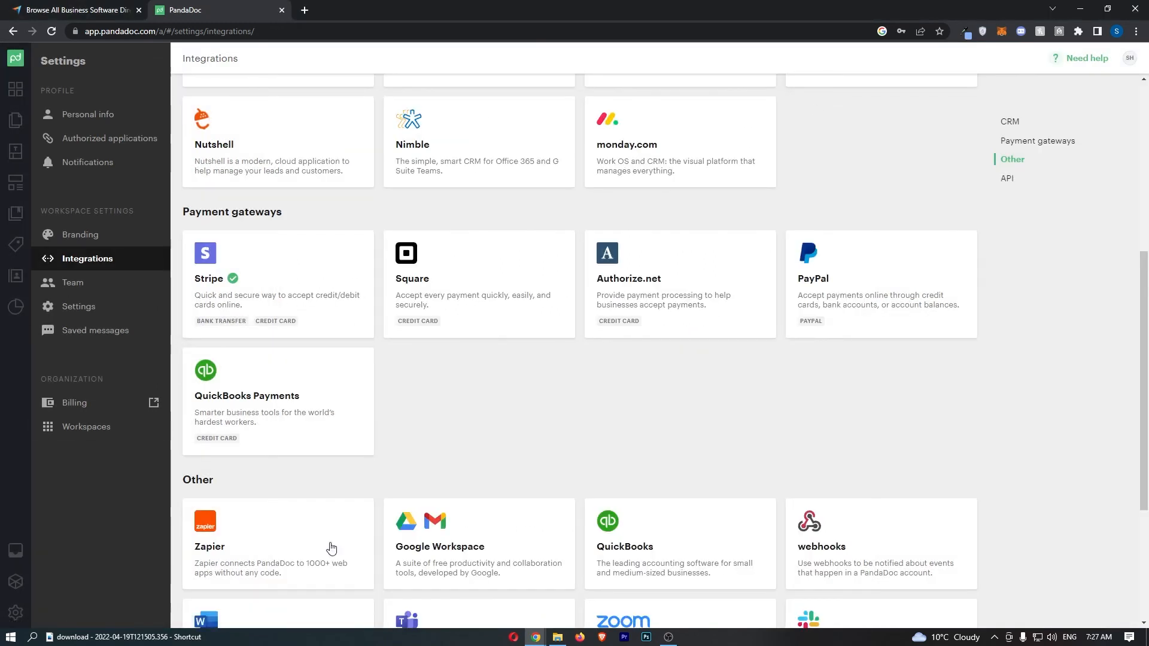